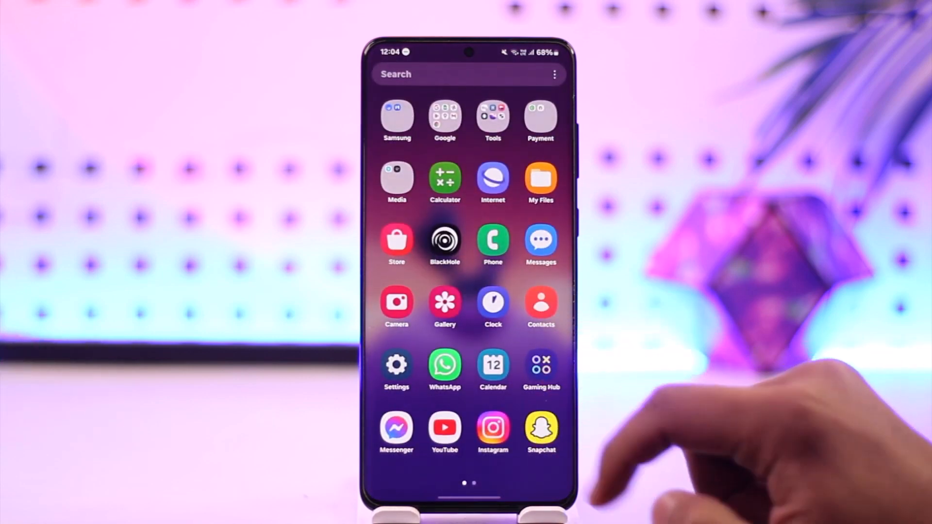
# Launch Snapchat and reach the account Settings page
pyautogui.click(540, 428)
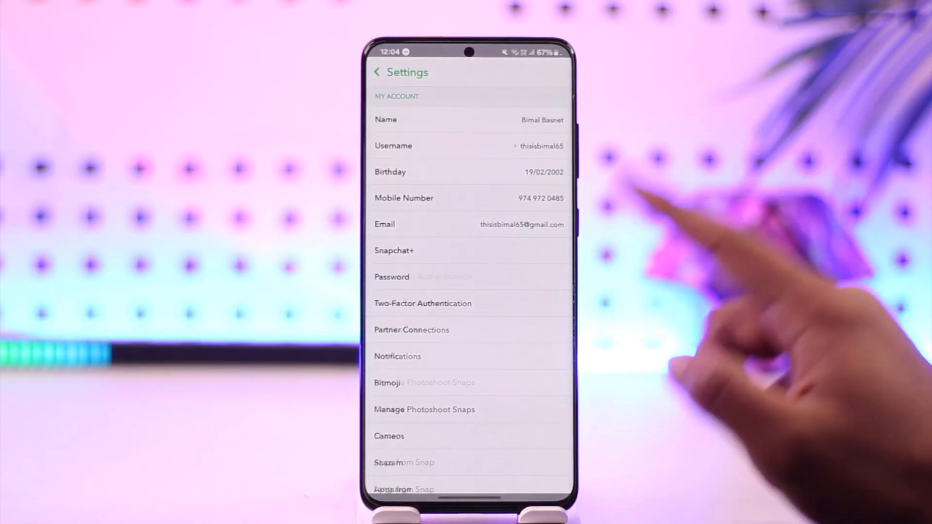
# Scroll Settings to Account Actions and show Saved Login Info listing the logged-in devices
pyautogui.scroll(-3)
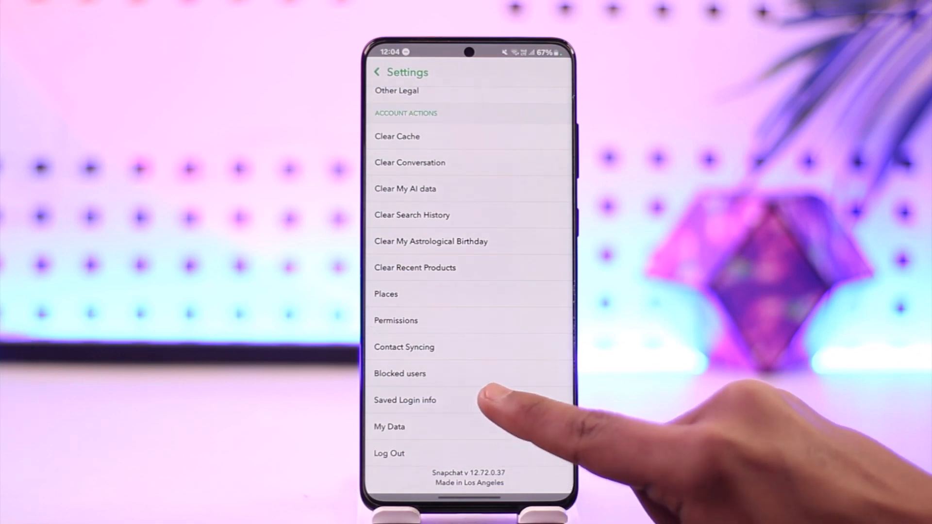
pyautogui.moveTo(487, 404)
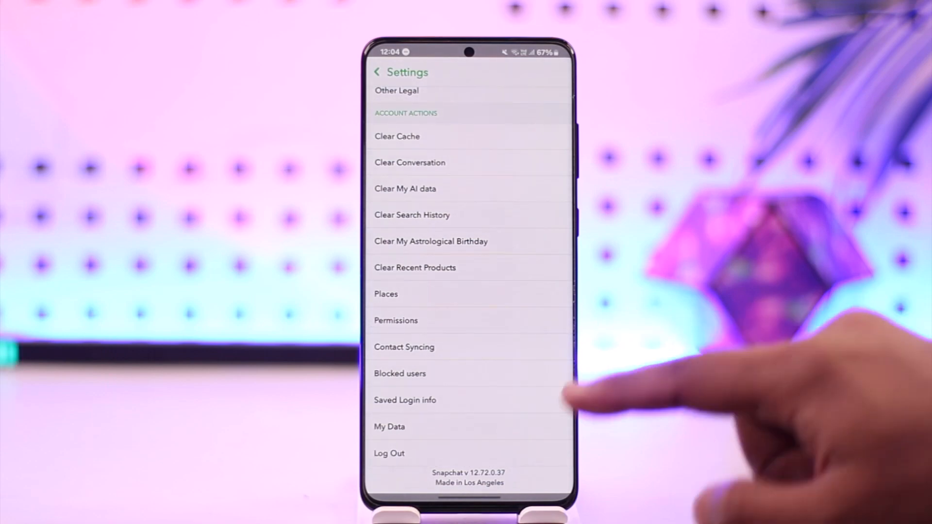
pyautogui.click(405, 400)
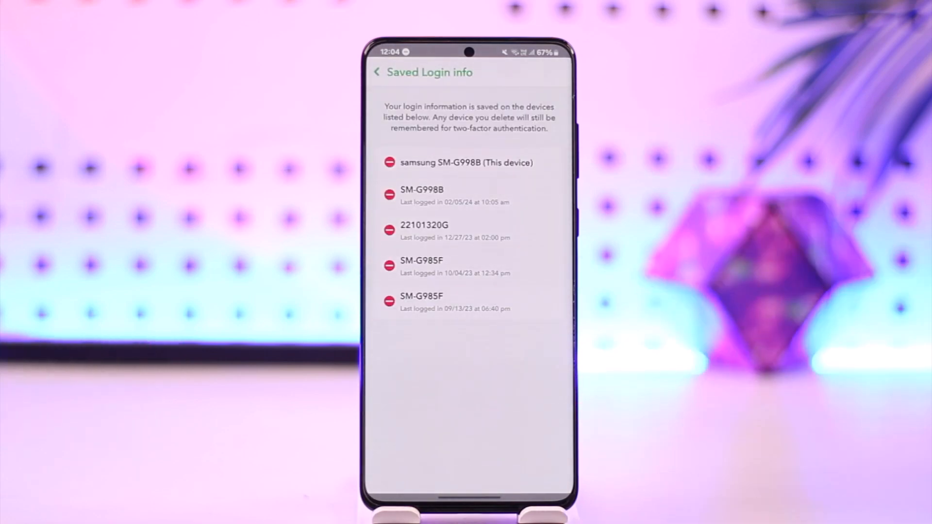